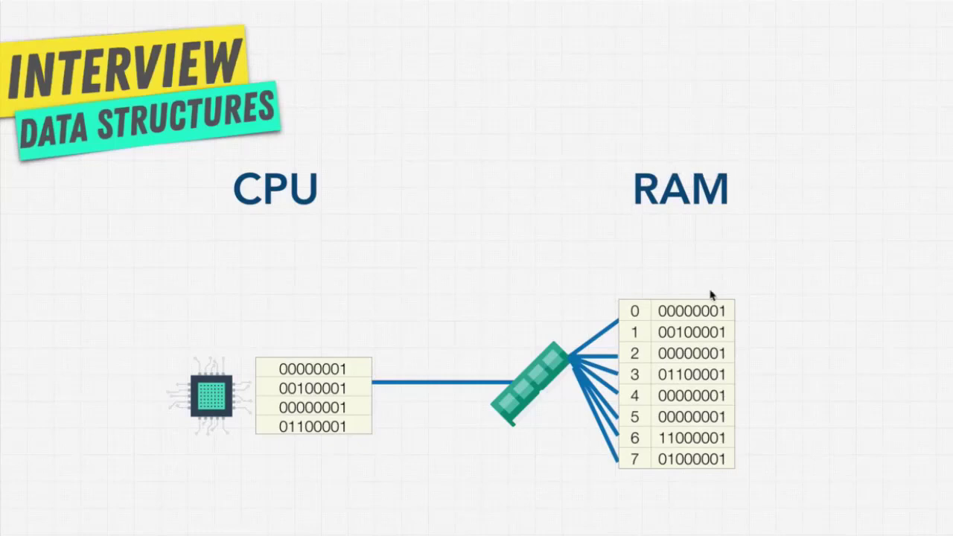
{"action": "mouse_move", "coordinate": [782, 276]}
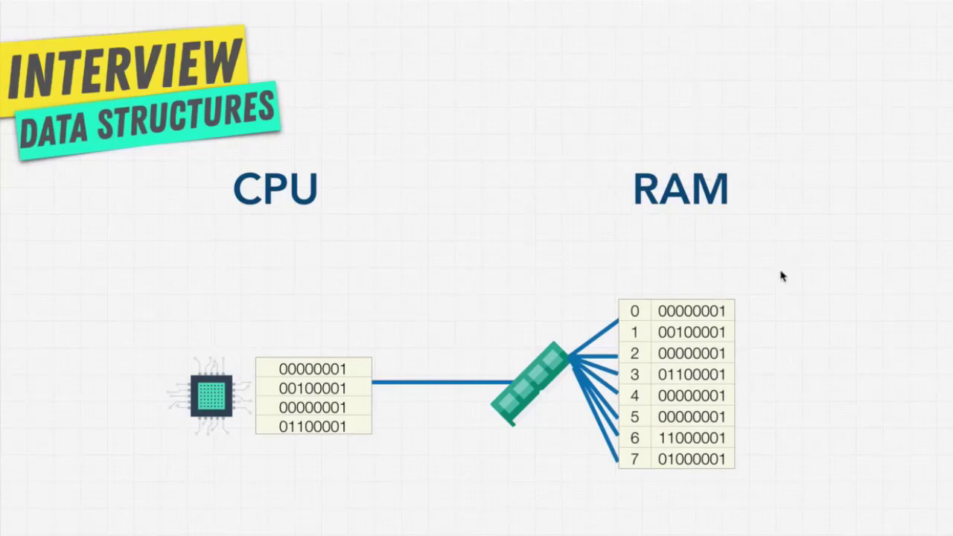
{"action": "mouse_move", "coordinate": [753, 362]}
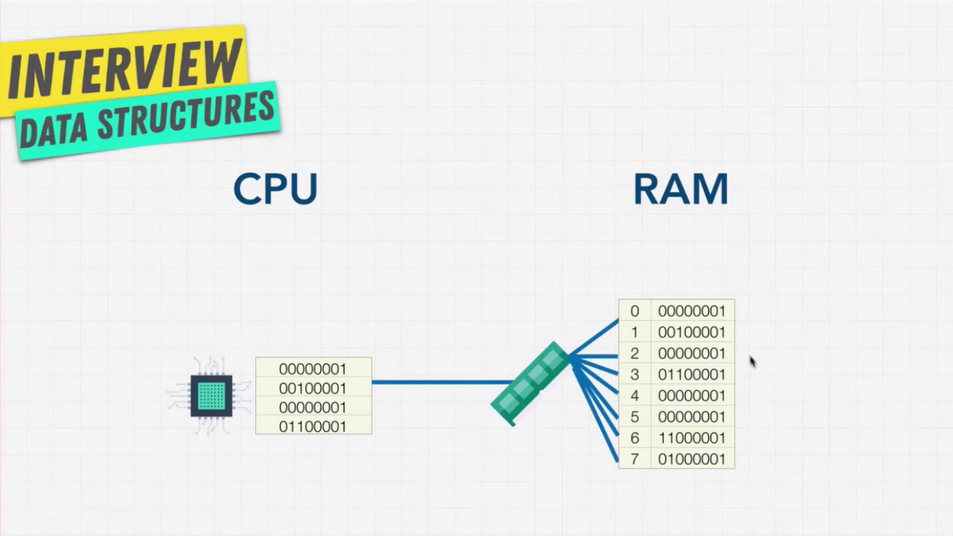
{"action": "mouse_move", "coordinate": [628, 474]}
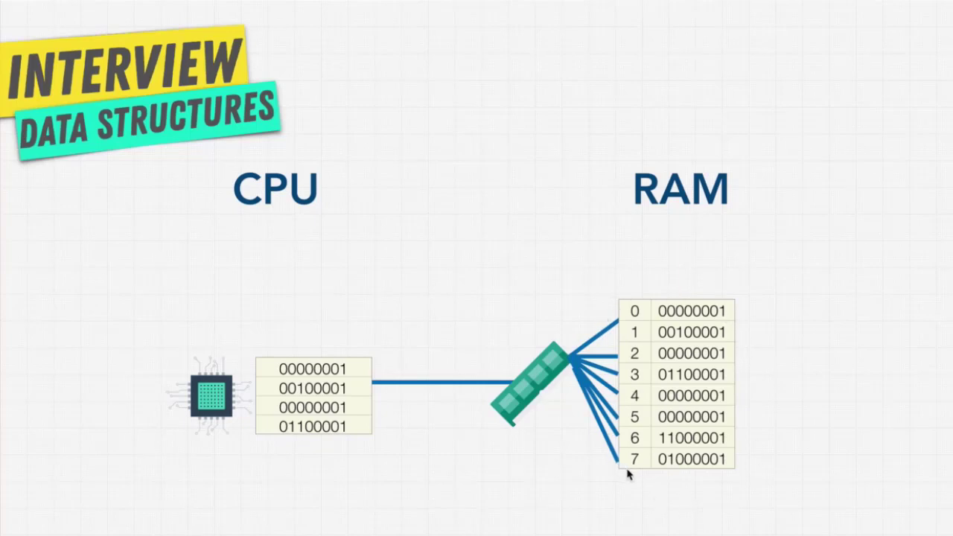
{"action": "mouse_move", "coordinate": [674, 447]}
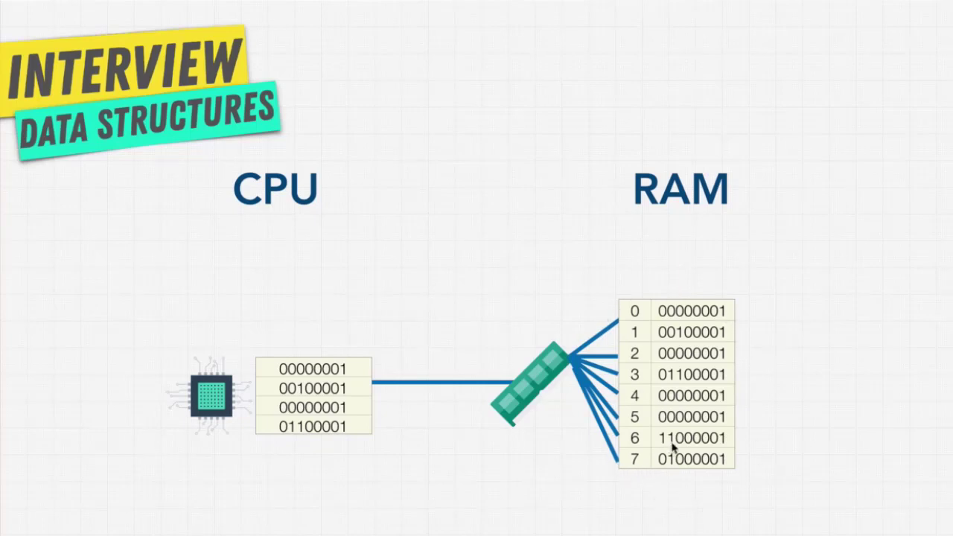
{"action": "mouse_move", "coordinate": [638, 315]}
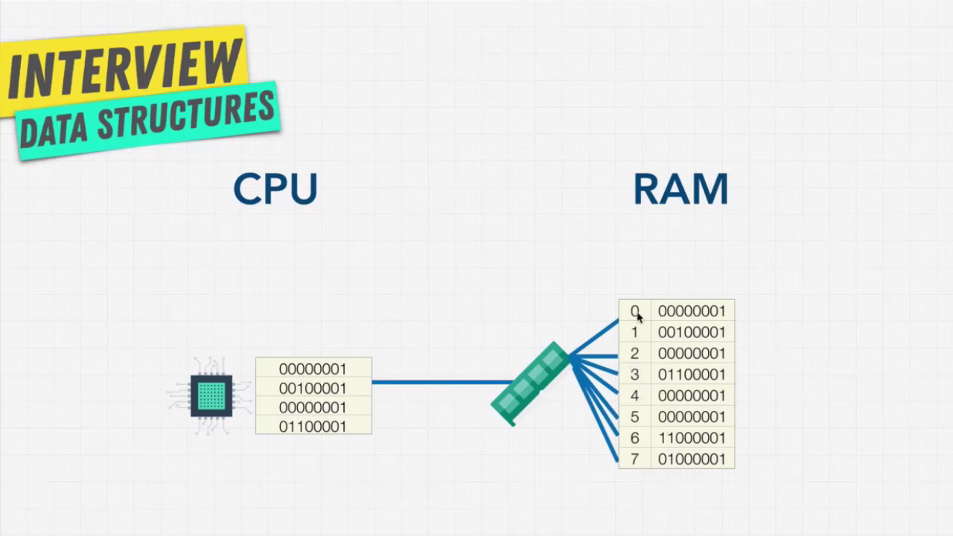
{"action": "mouse_move", "coordinate": [636, 466]}
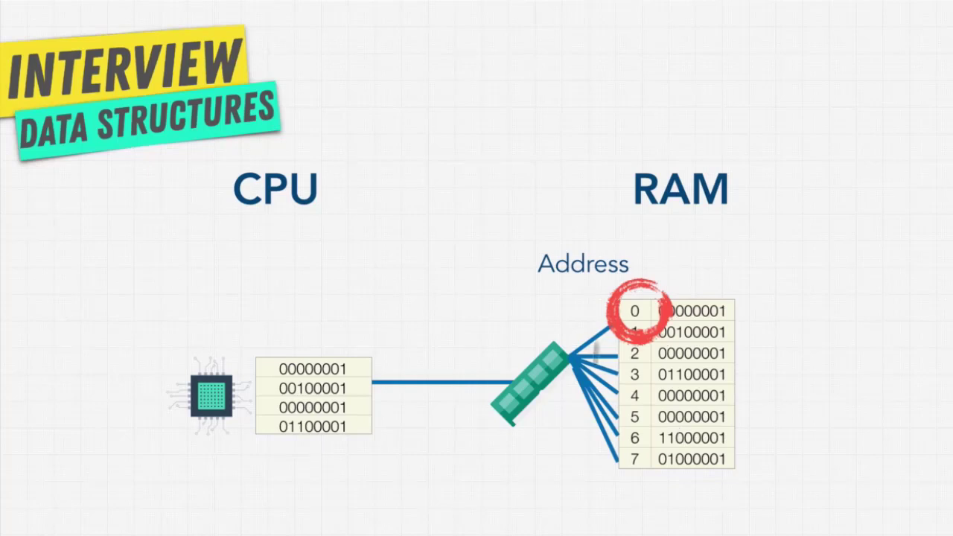
{"action": "mouse_move", "coordinate": [641, 399]}
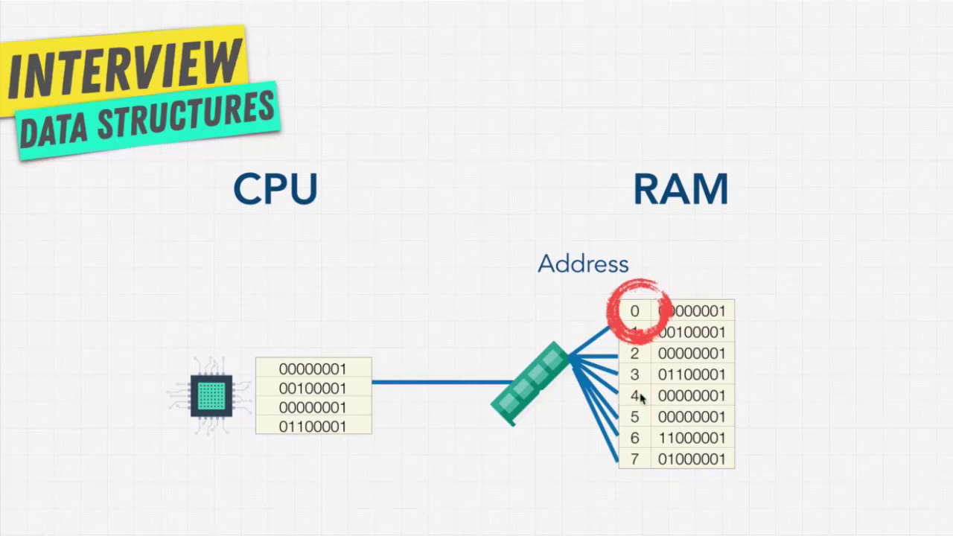
{"action": "mouse_move", "coordinate": [789, 383]}
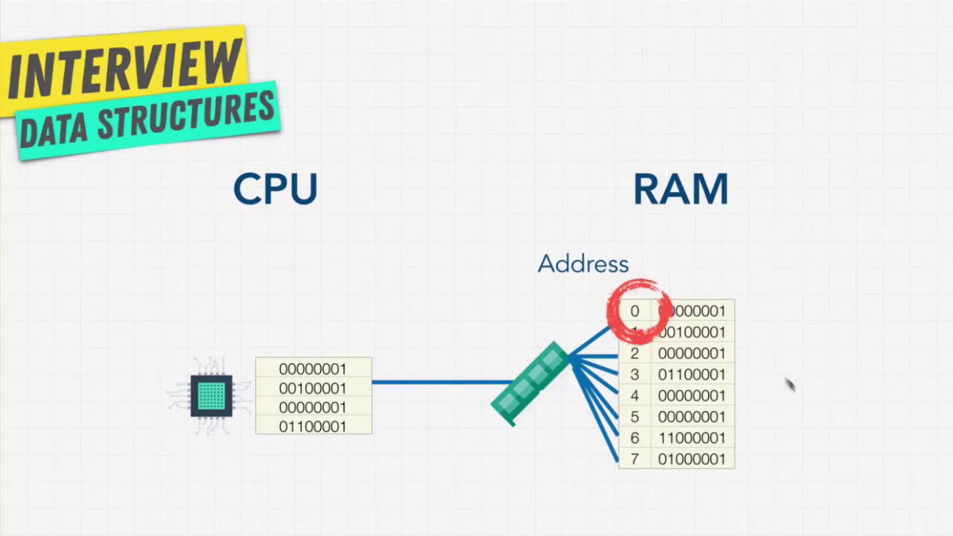
{"action": "mouse_move", "coordinate": [734, 319]}
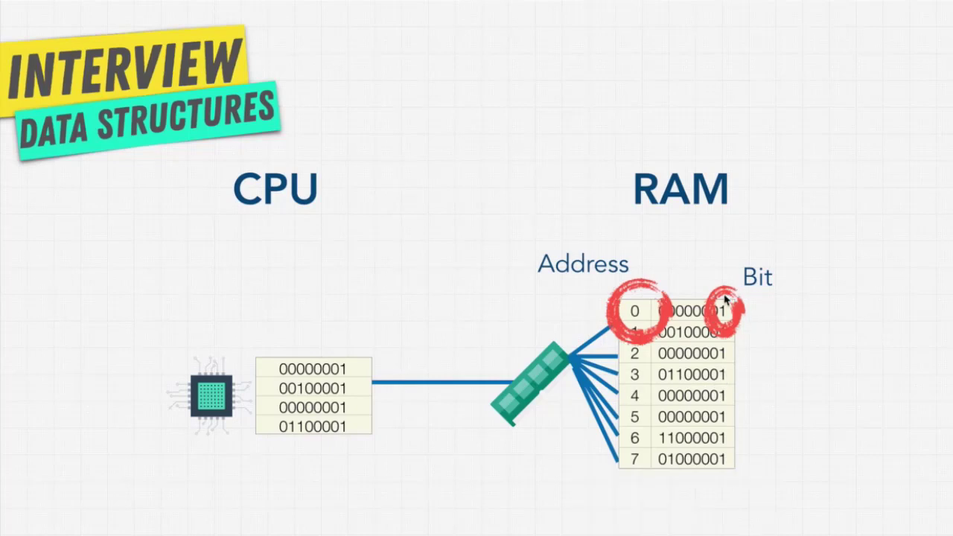
{"action": "mouse_move", "coordinate": [760, 285]}
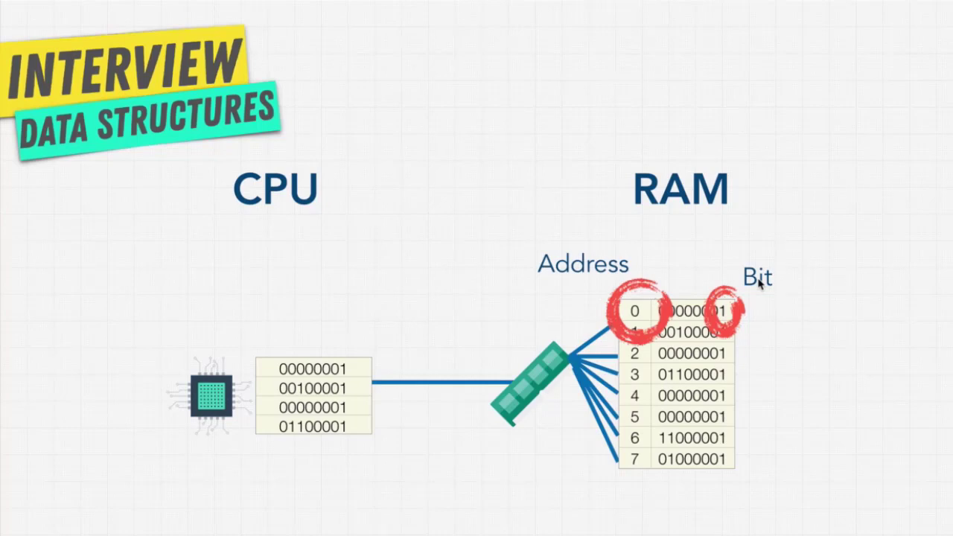
{"action": "mouse_move", "coordinate": [763, 285]}
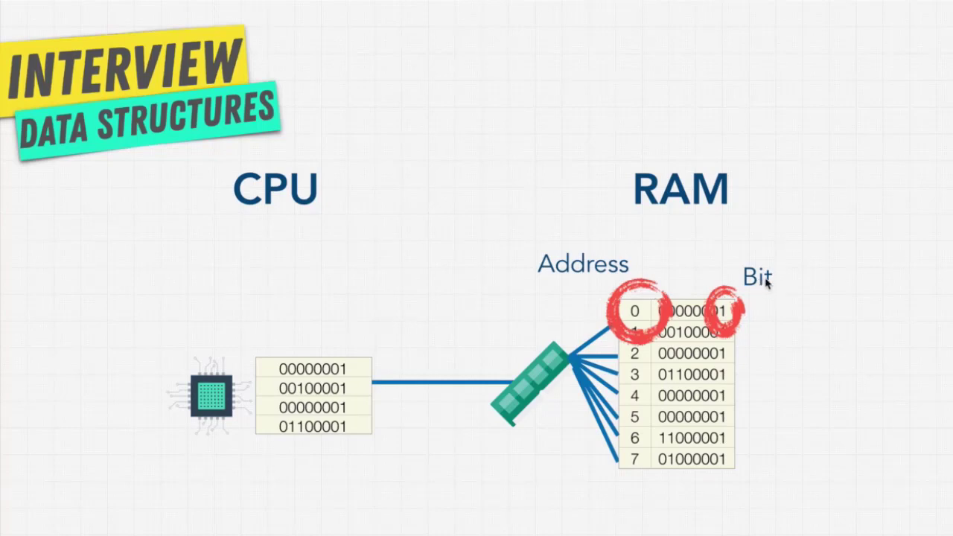